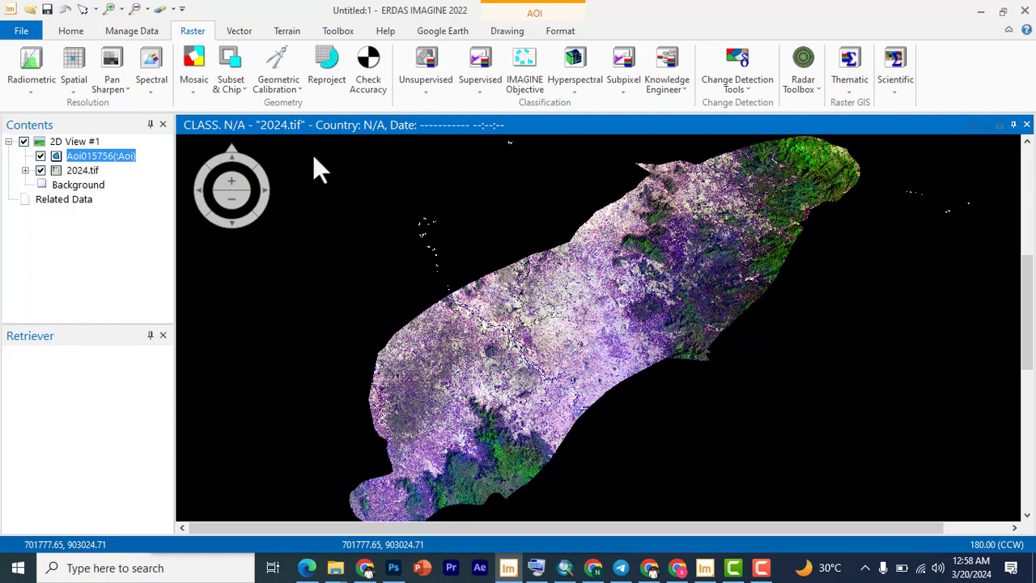
pyautogui.moveTo(337, 133)
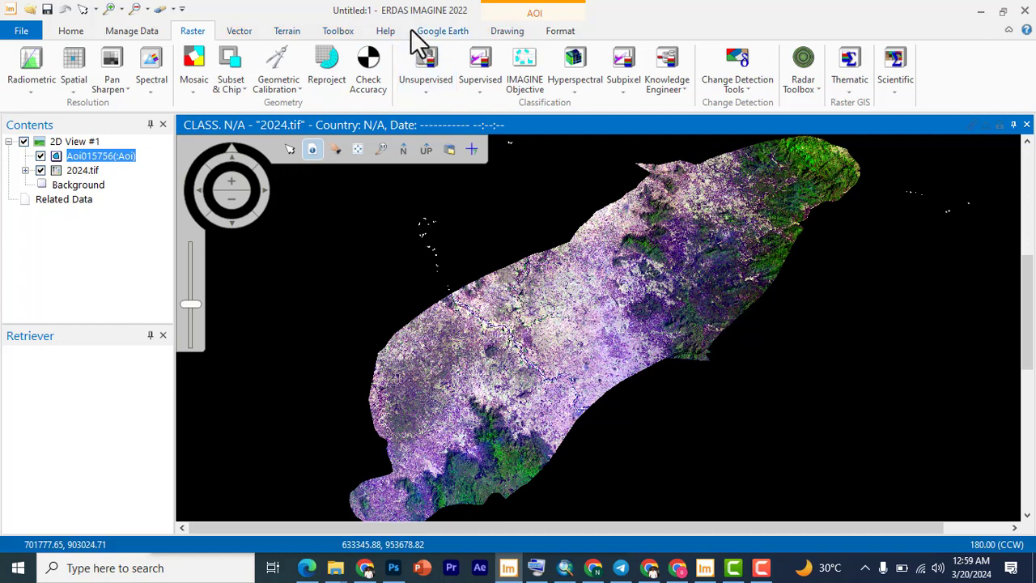
# Step: Search Help for ndvi, then reach the Unsupervised tools list under Raster
pyautogui.click(386, 31)
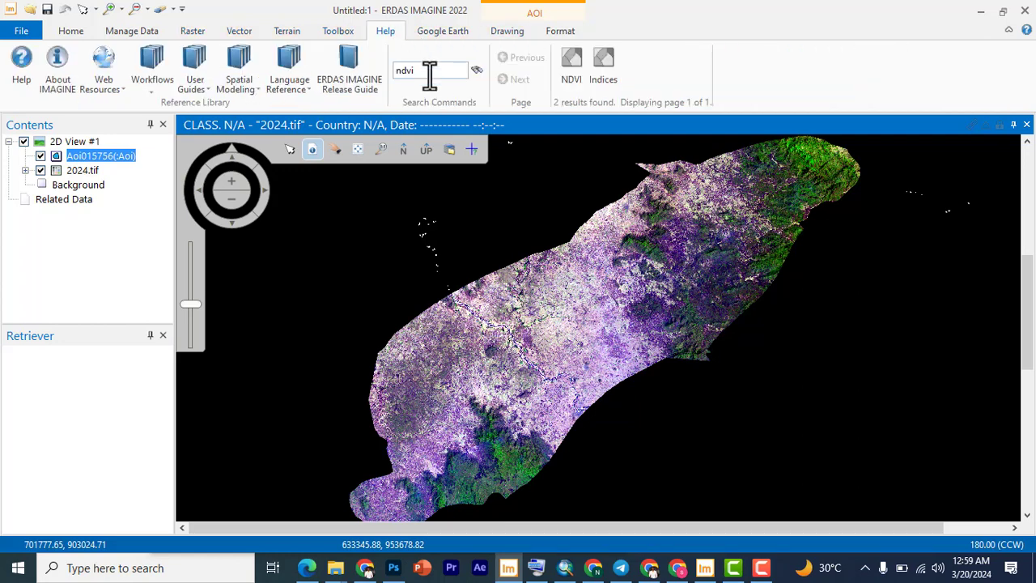
pyautogui.moveTo(434, 81)
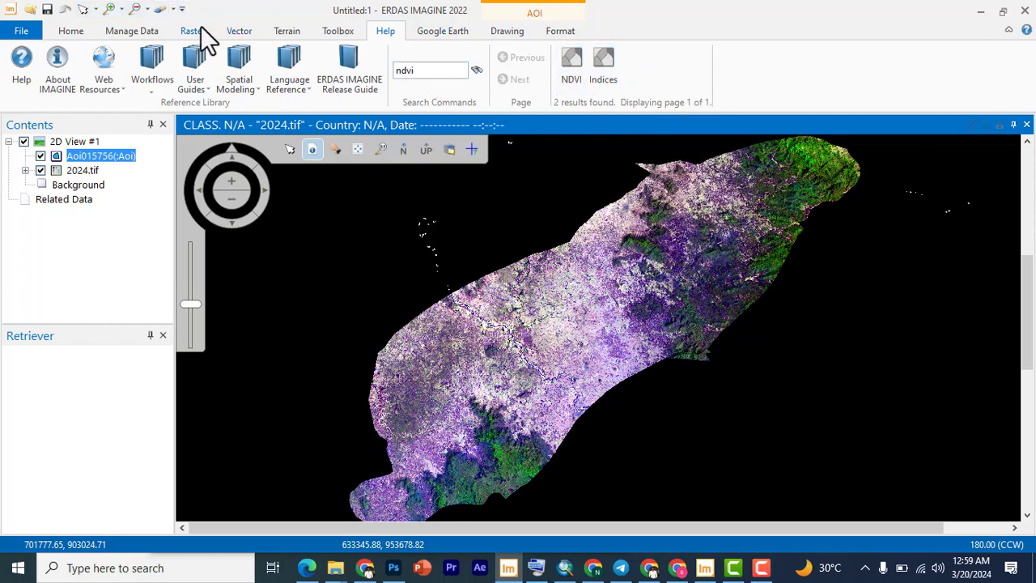
pyautogui.click(193, 30)
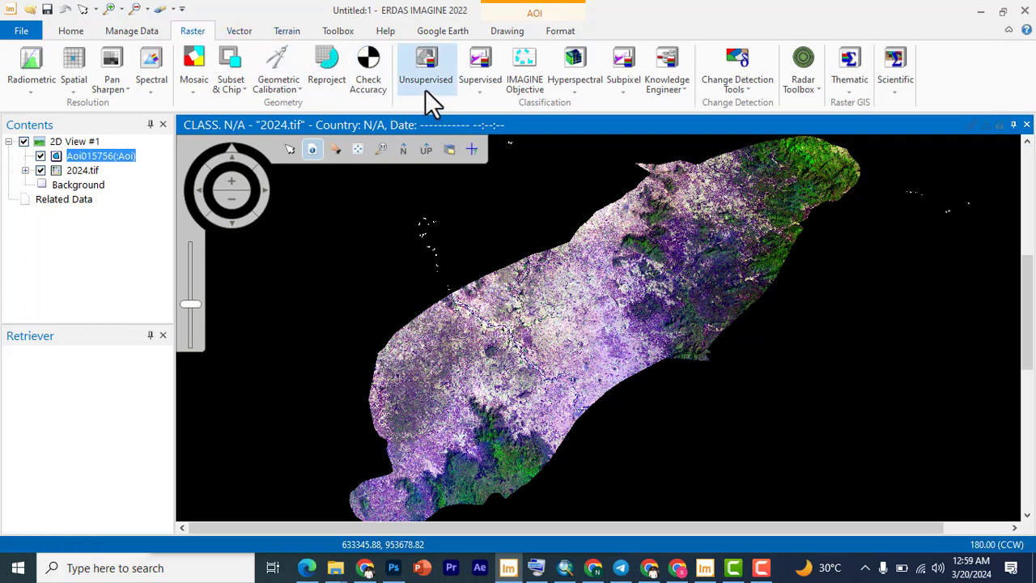
pyautogui.click(426, 68)
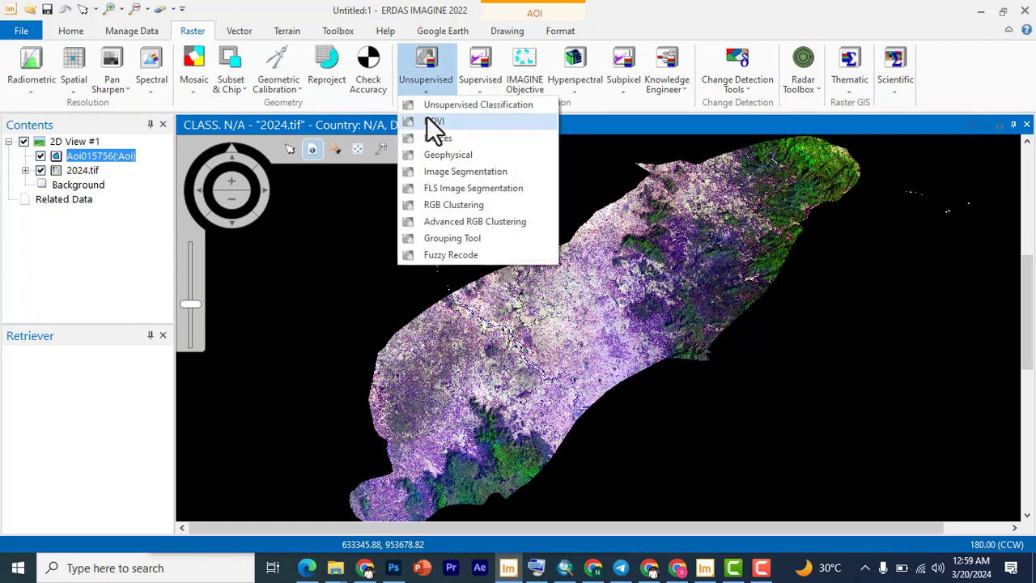
pyautogui.moveTo(433, 132)
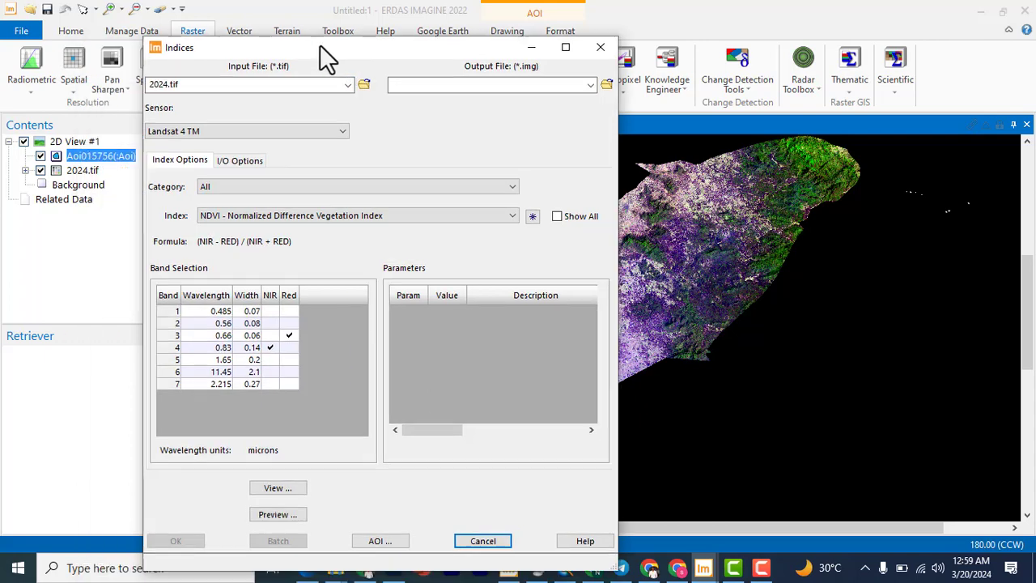
# Step: Choose the Landsat 8 MS sensor and the Mineral Composite index (SWIR1/SWIR2, SWIR1/NIR, Red/Blue)
pyautogui.moveTo(178, 47); pyautogui.dragTo(294, 36)
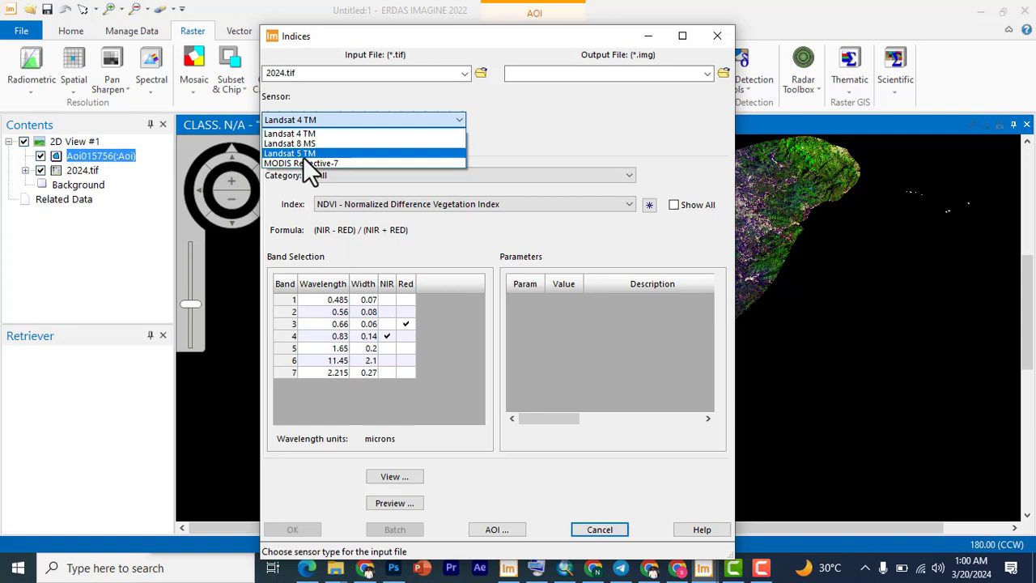
pyautogui.click(288, 143)
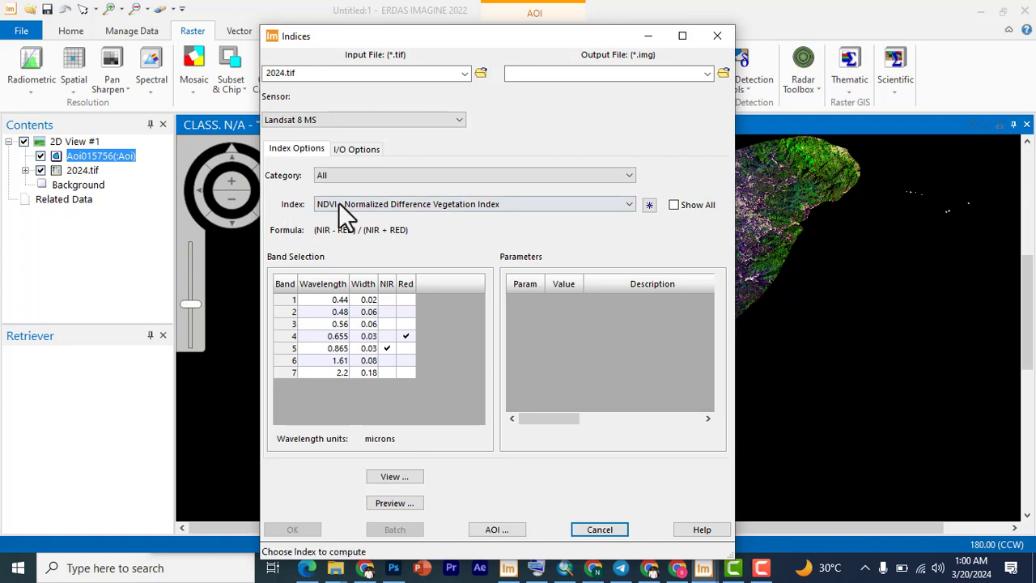
pyautogui.click(472, 204)
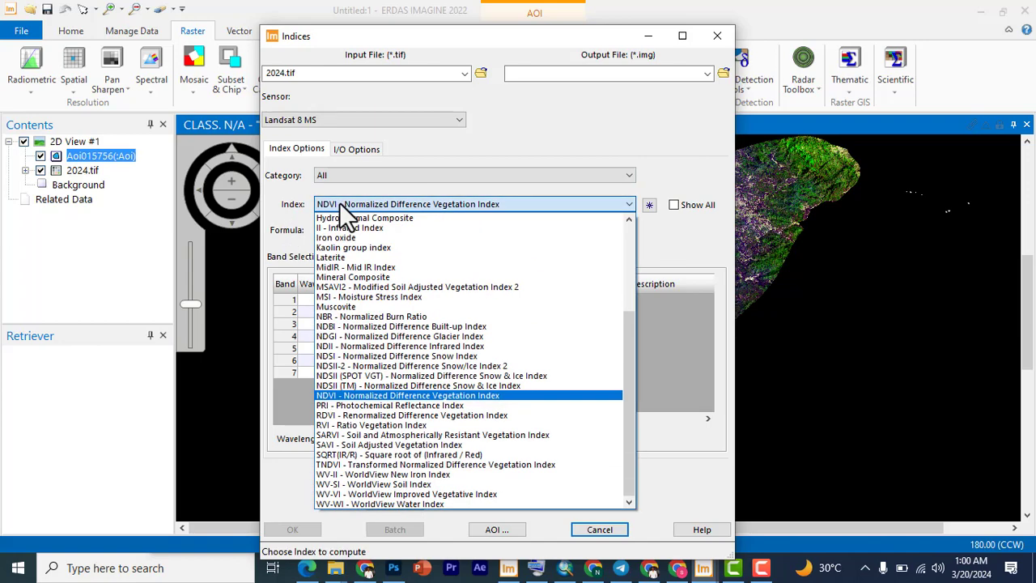
pyautogui.moveTo(369, 277)
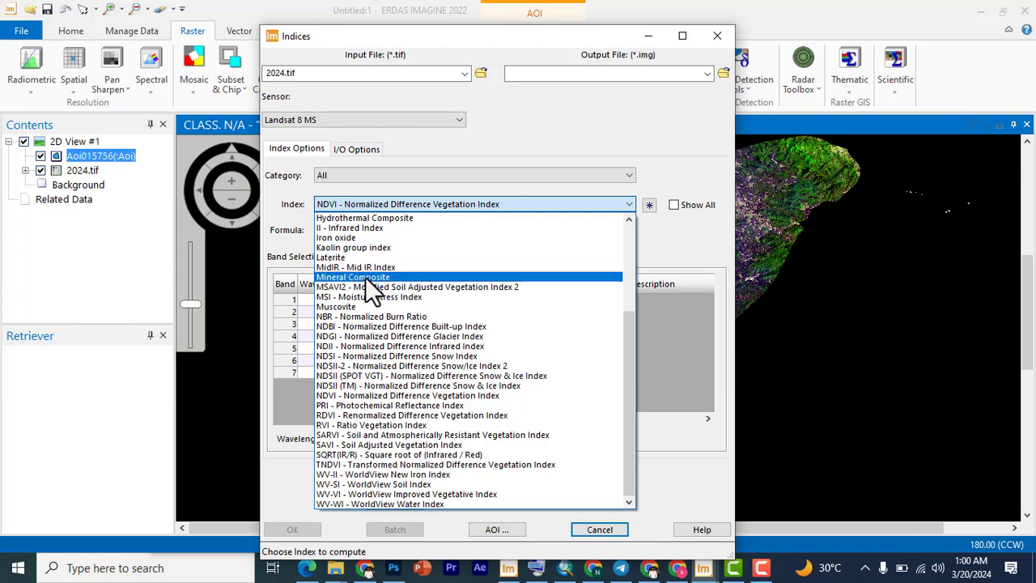
pyautogui.click(353, 277)
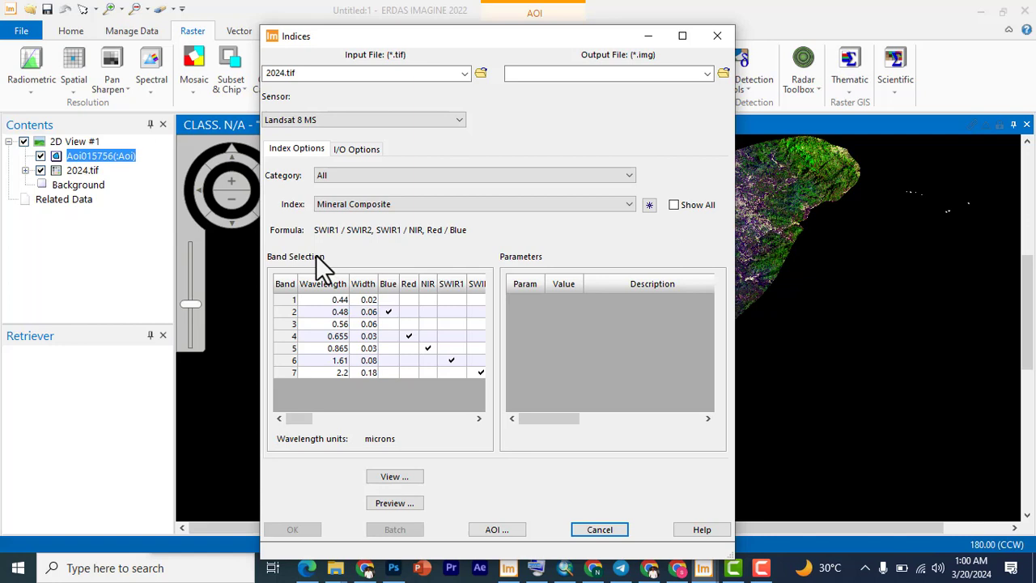
pyautogui.moveTo(336, 251)
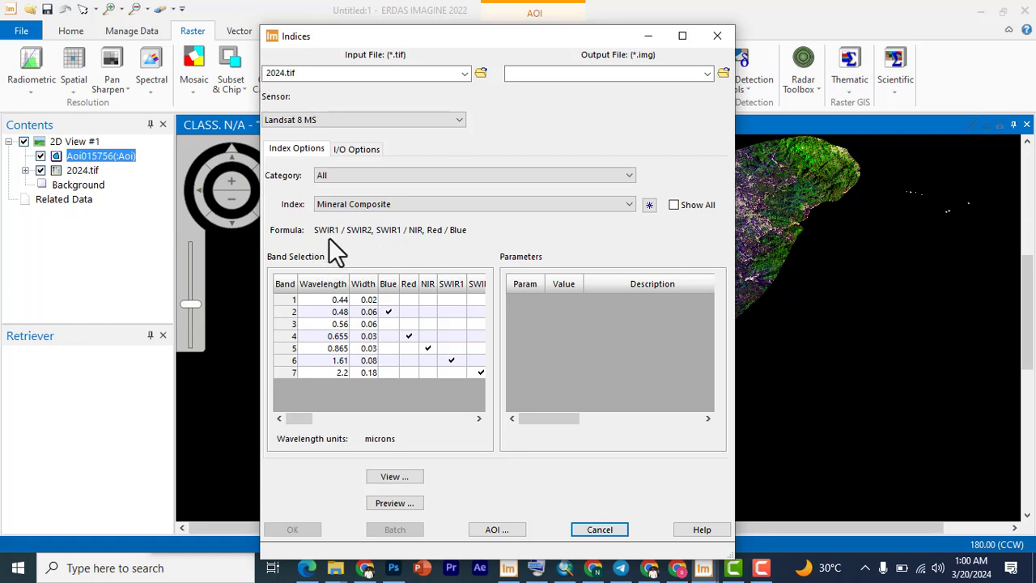
pyautogui.moveTo(348, 251)
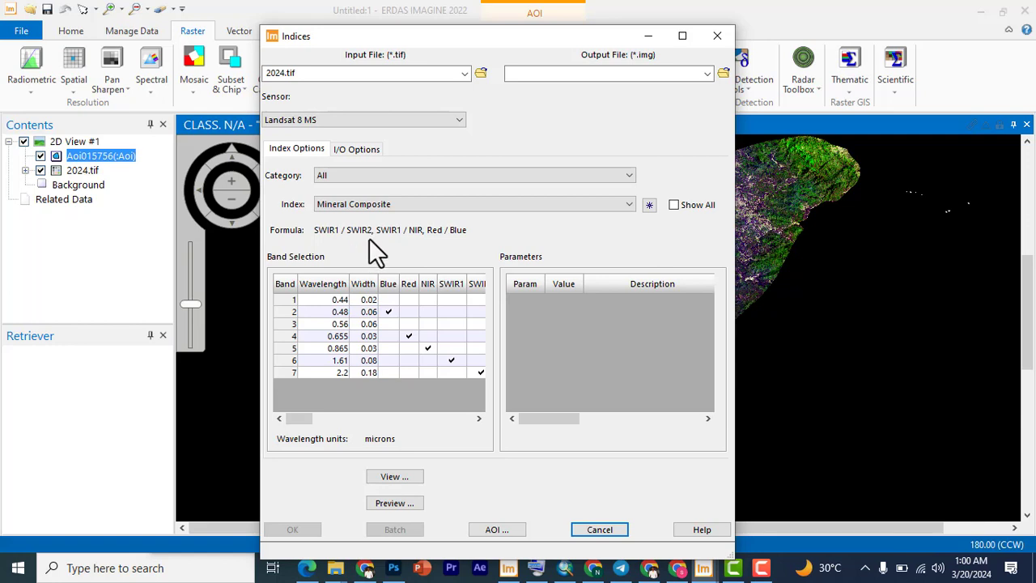
pyautogui.moveTo(385, 252)
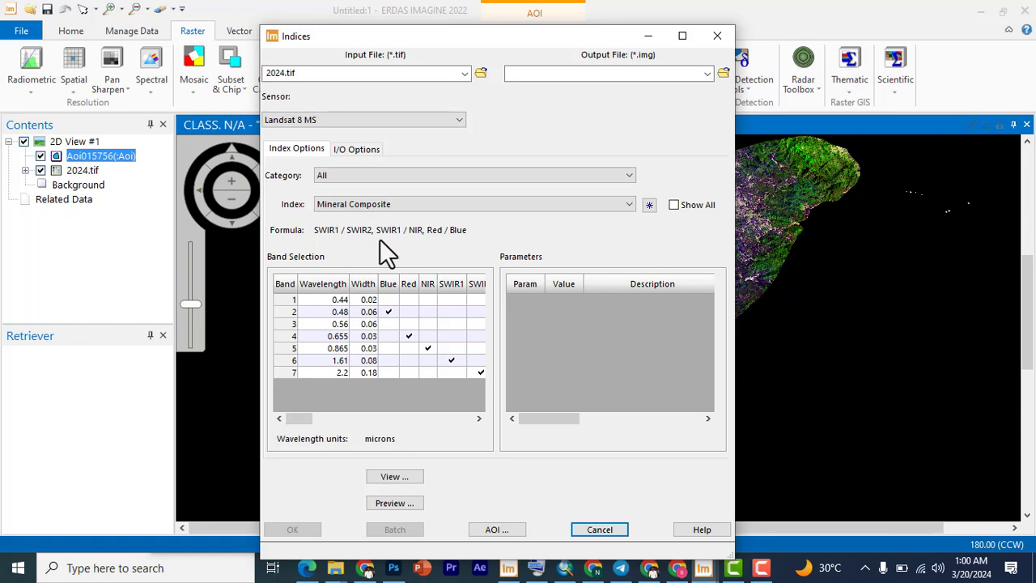
pyautogui.moveTo(424, 246)
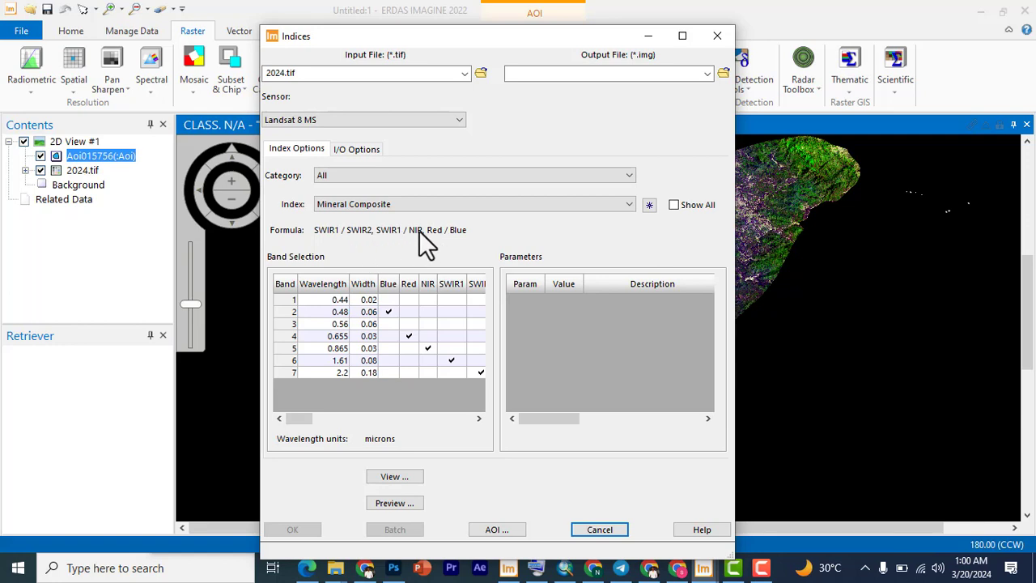
pyautogui.moveTo(447, 249)
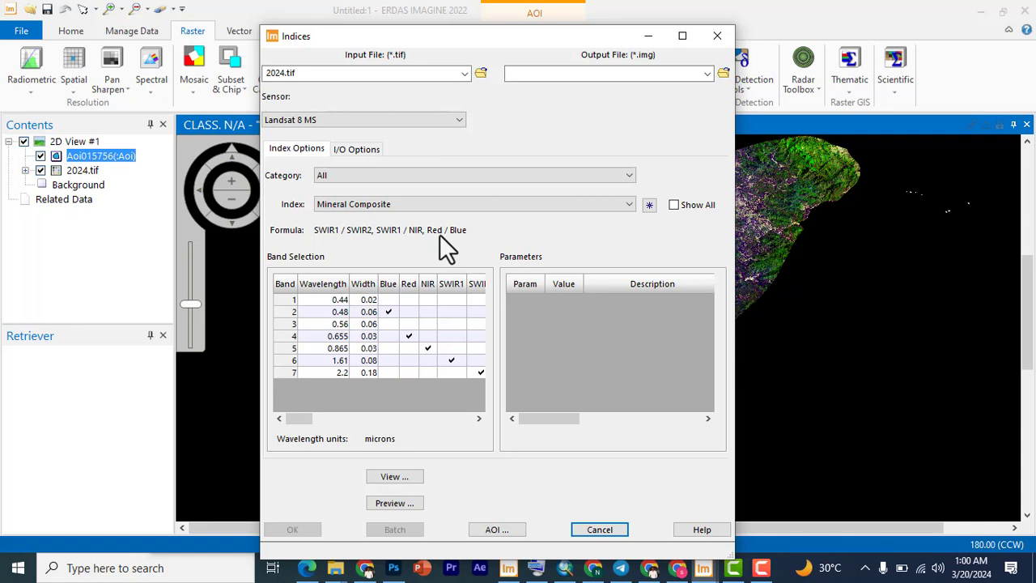
pyautogui.moveTo(362, 259)
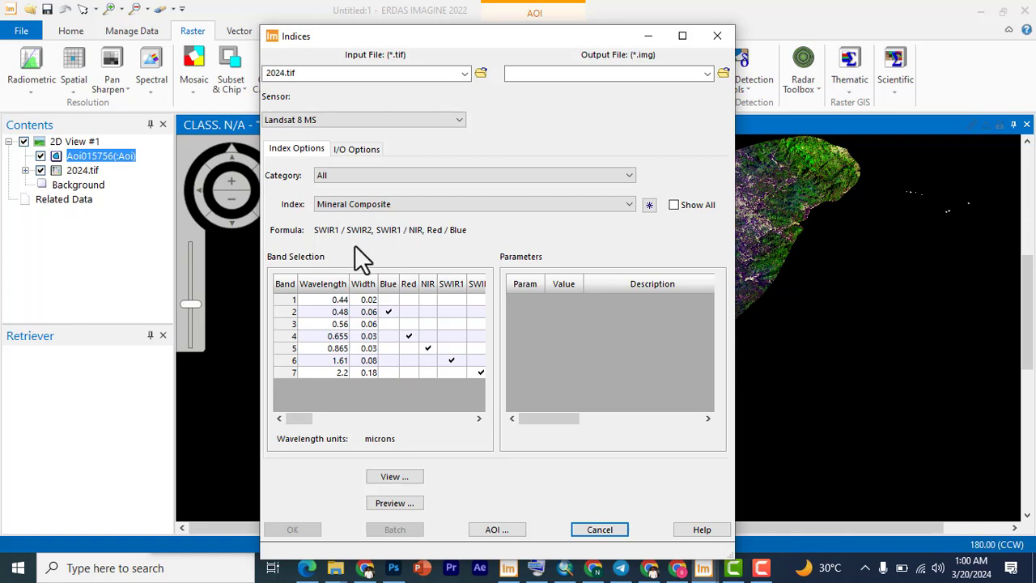
pyautogui.click(285, 323)
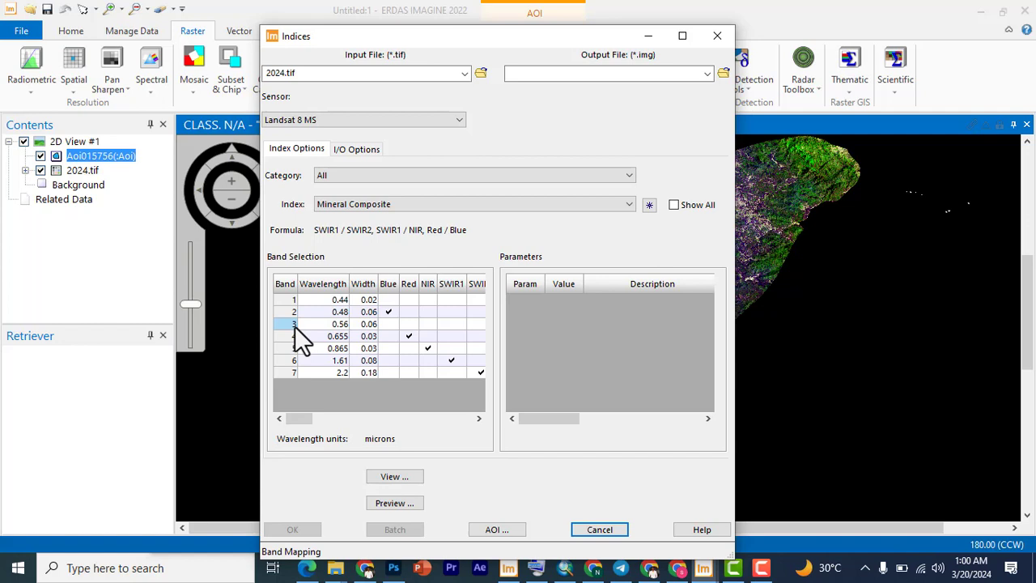
pyautogui.click(294, 359)
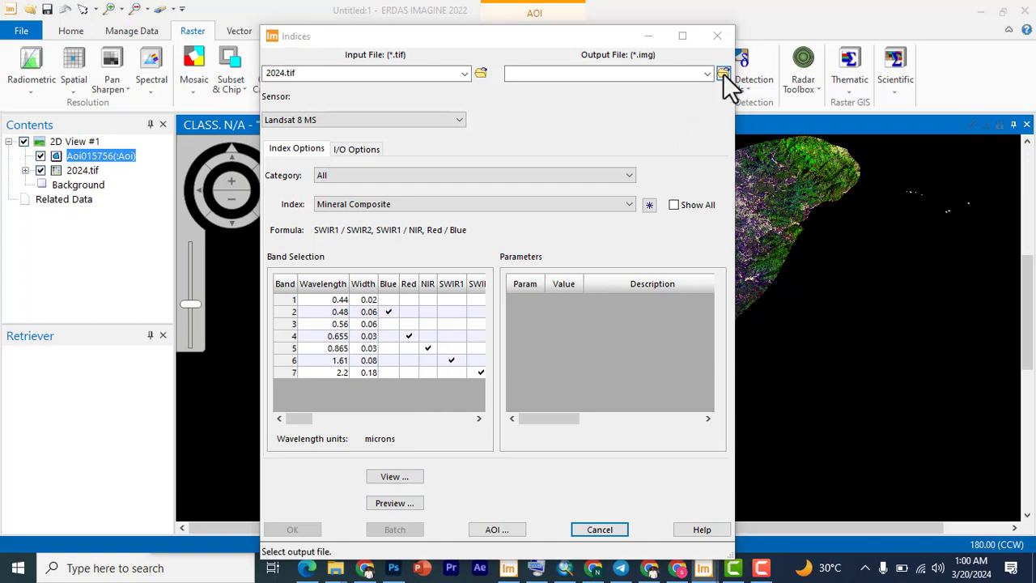
# Step: Set the output file to minera.img in the working folder
pyautogui.click(722, 73)
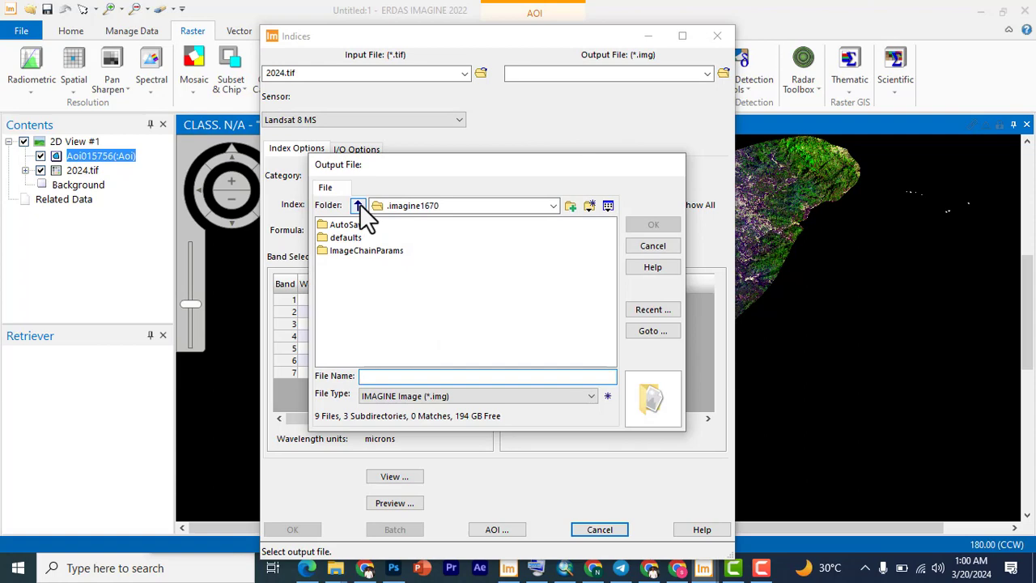
pyautogui.click(358, 204)
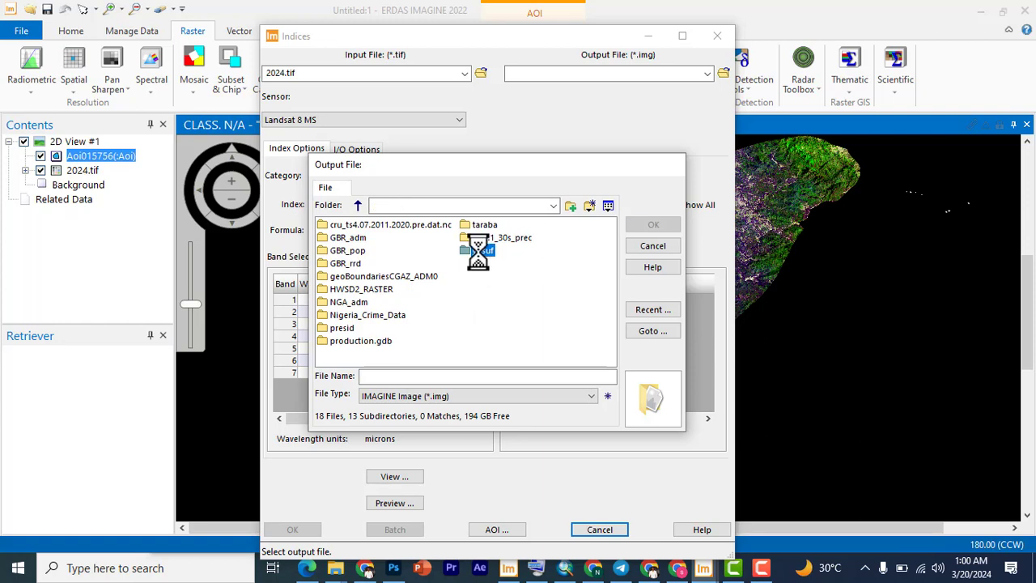
pyautogui.doubleClick(477, 249)
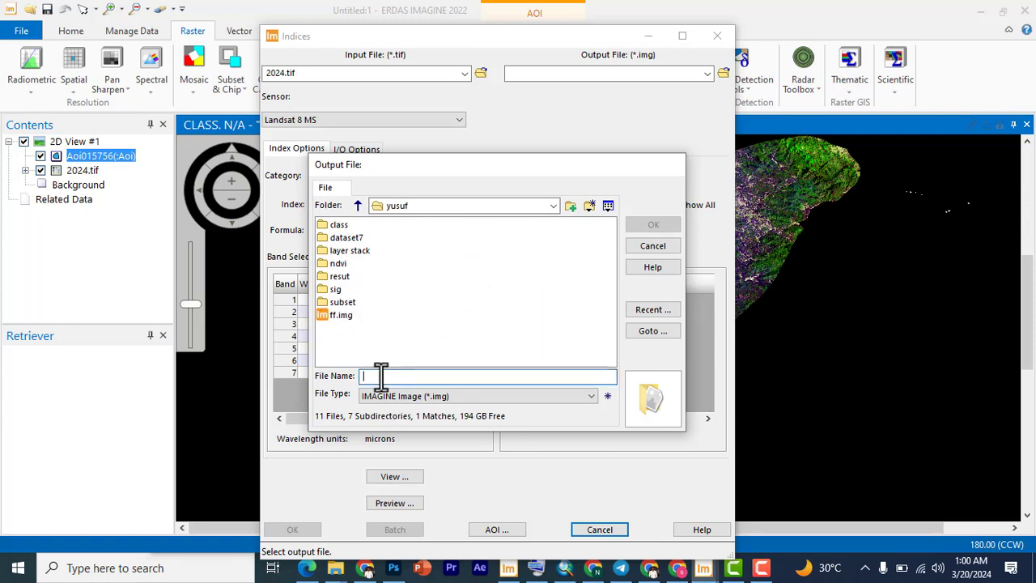
pyautogui.write('minera')
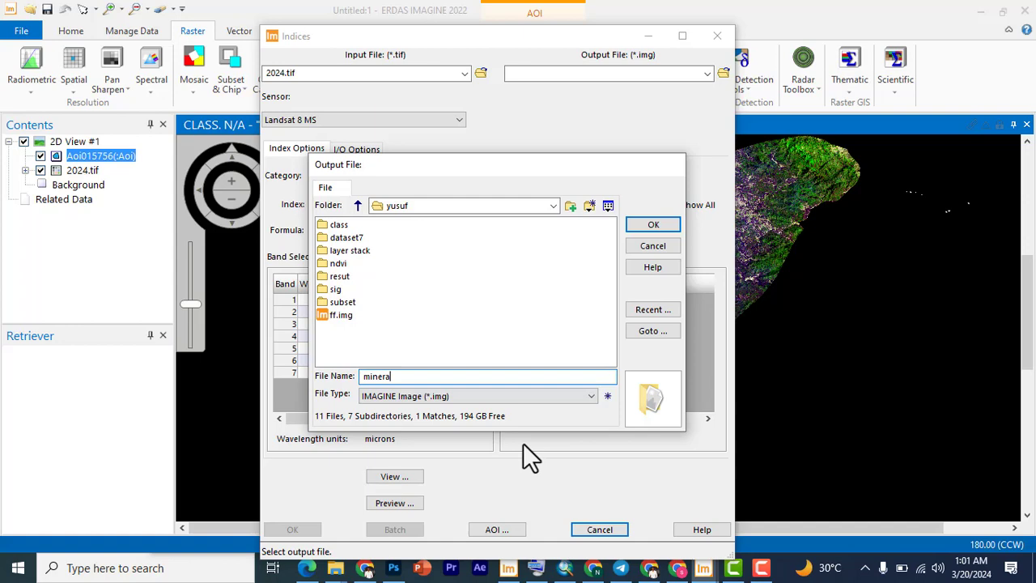
pyautogui.moveTo(429, 357)
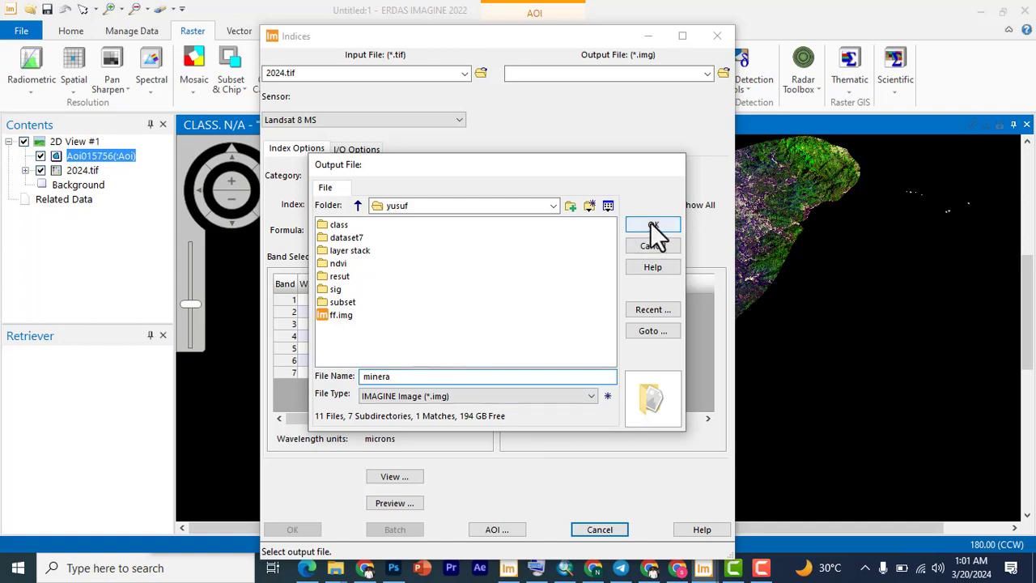
pyautogui.click(652, 225)
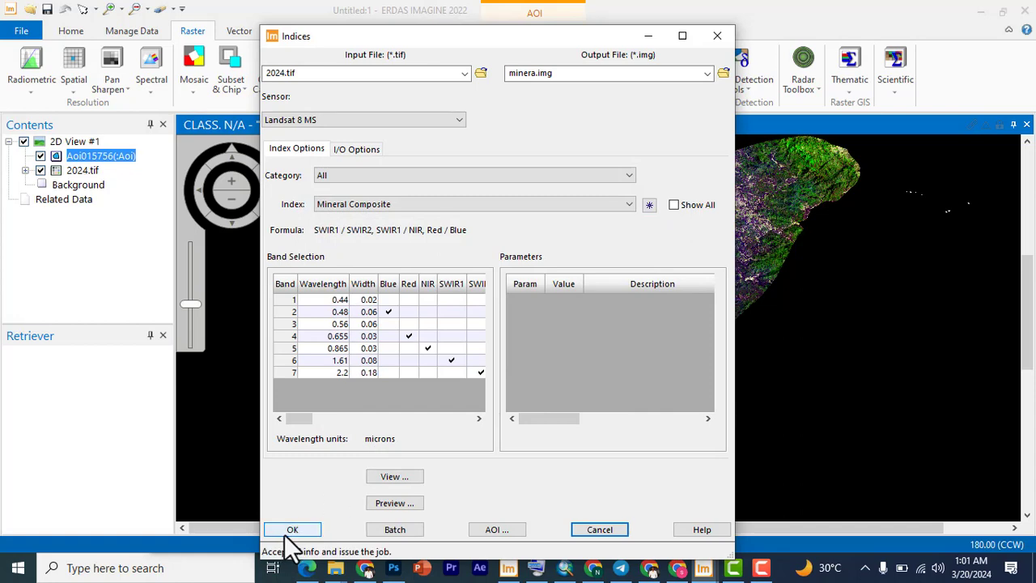
# Step: Run the Mineral Composite job to 100%, dismiss it and close the Process List
pyautogui.click(291, 528)
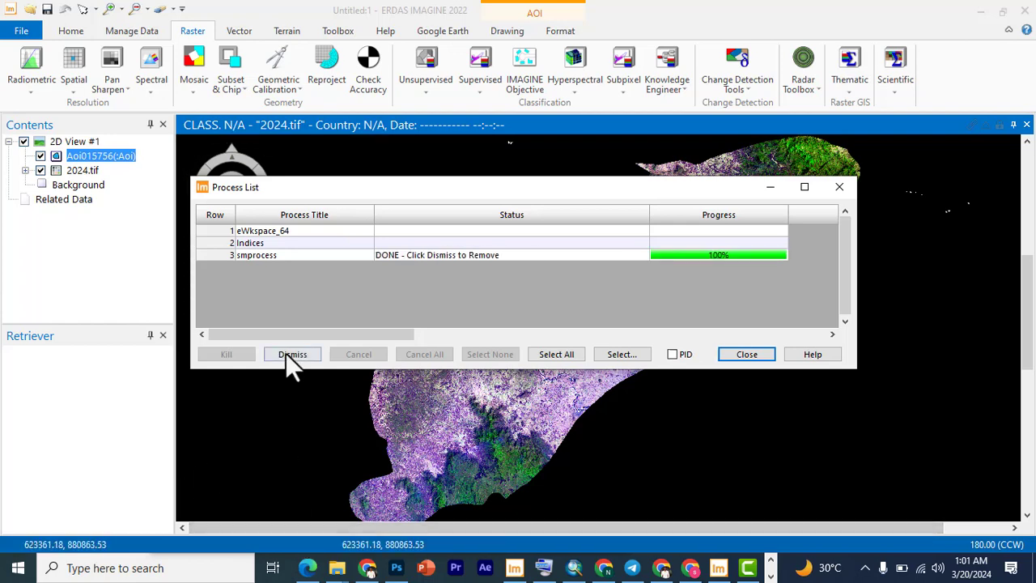
pyautogui.click(291, 353)
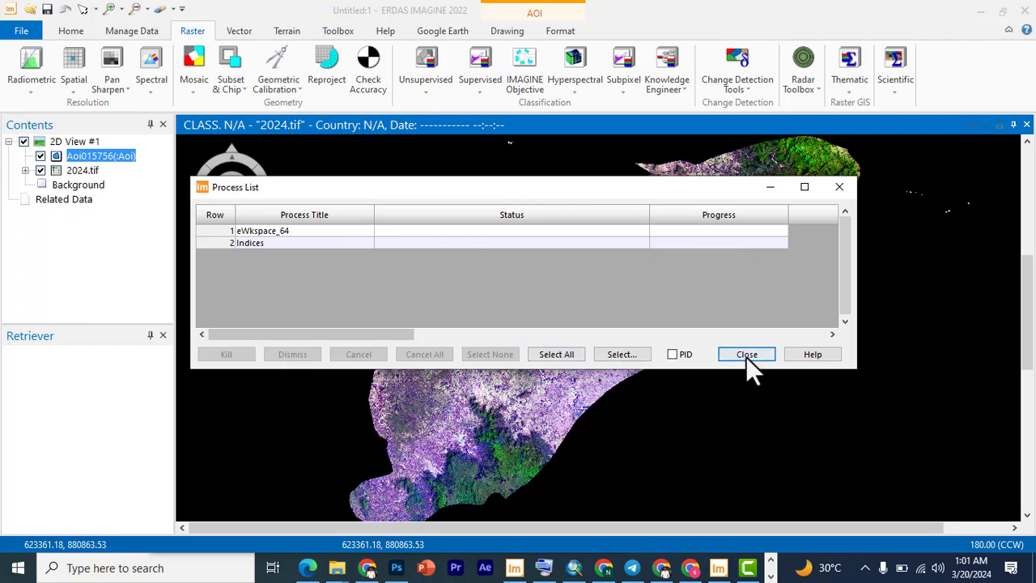
pyautogui.click(744, 353)
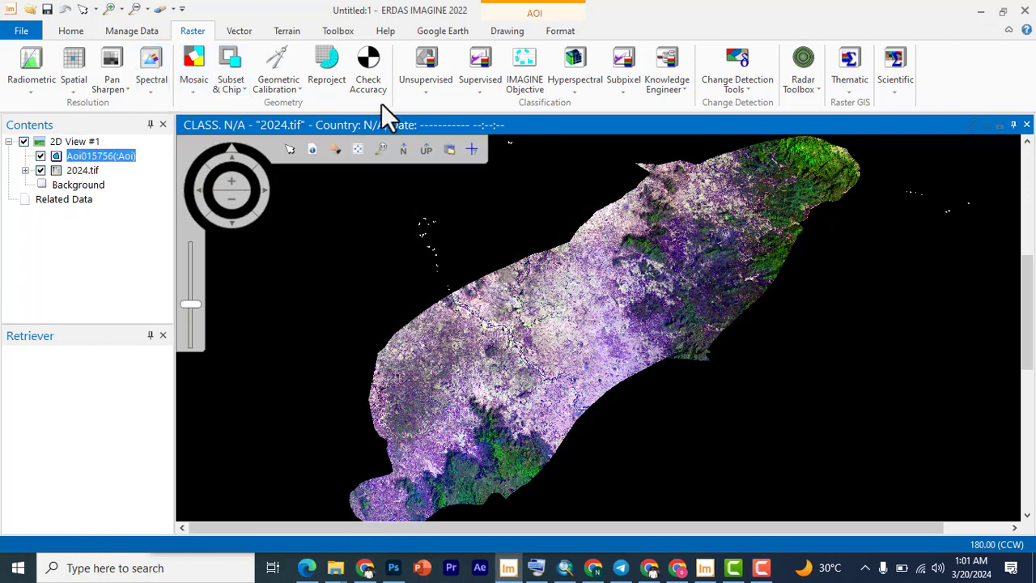